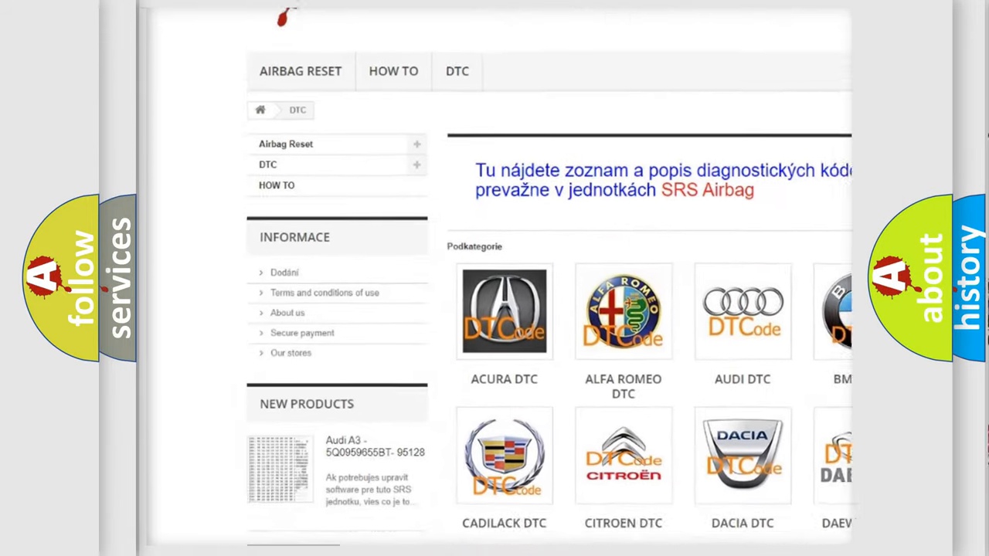
scroll(down, 3)
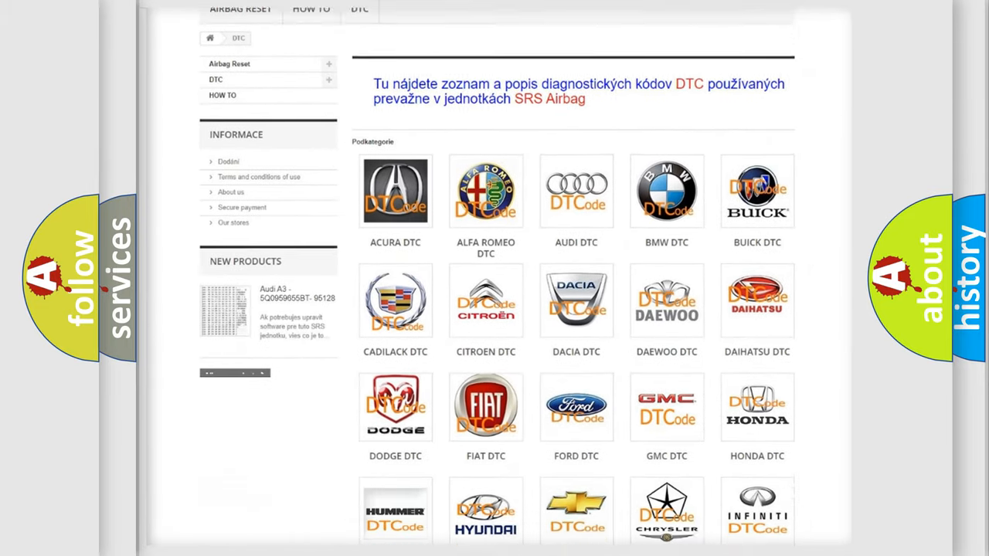
scroll(down, 3)
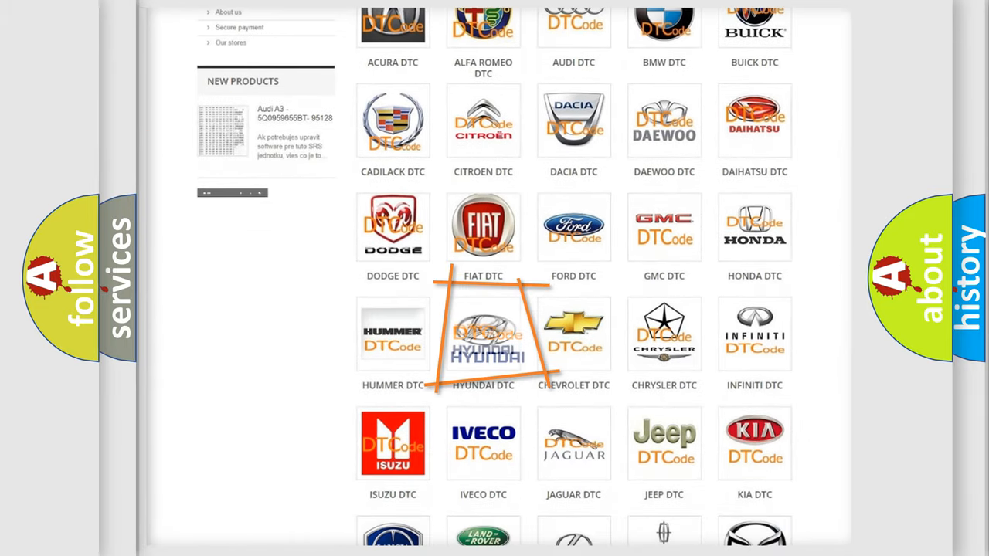